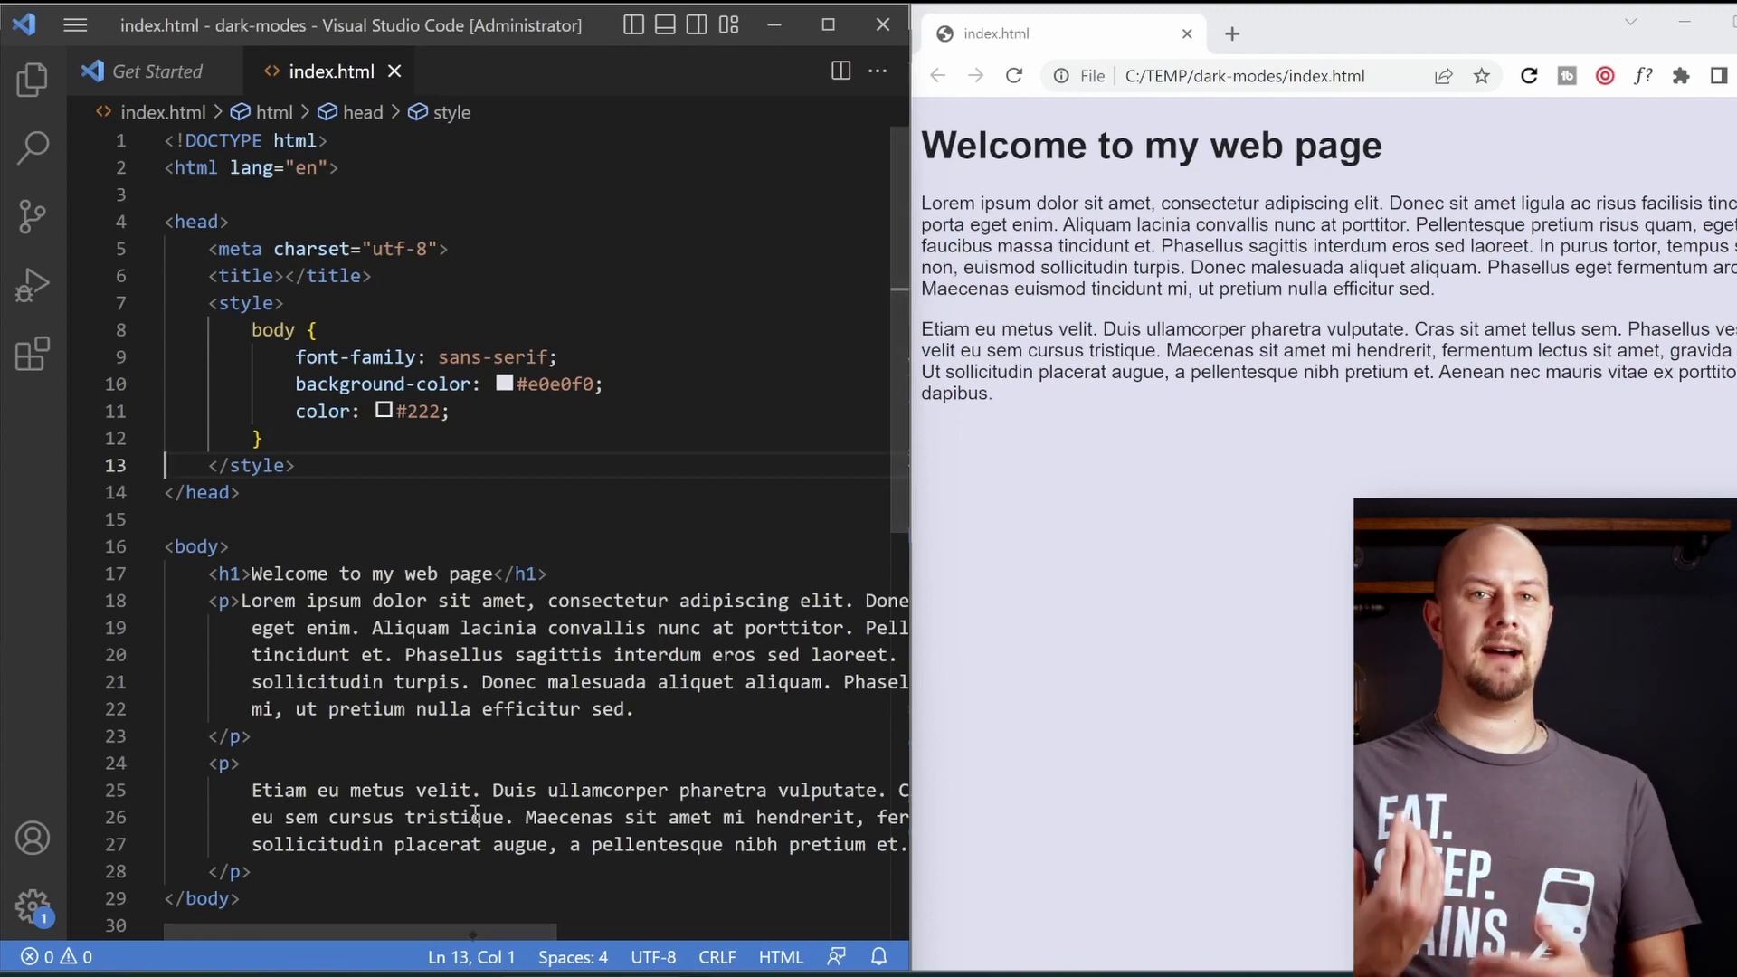
Add a prefers-color-scheme: dark media query giving body background #101030 and colour #fff
left_click(228, 574)
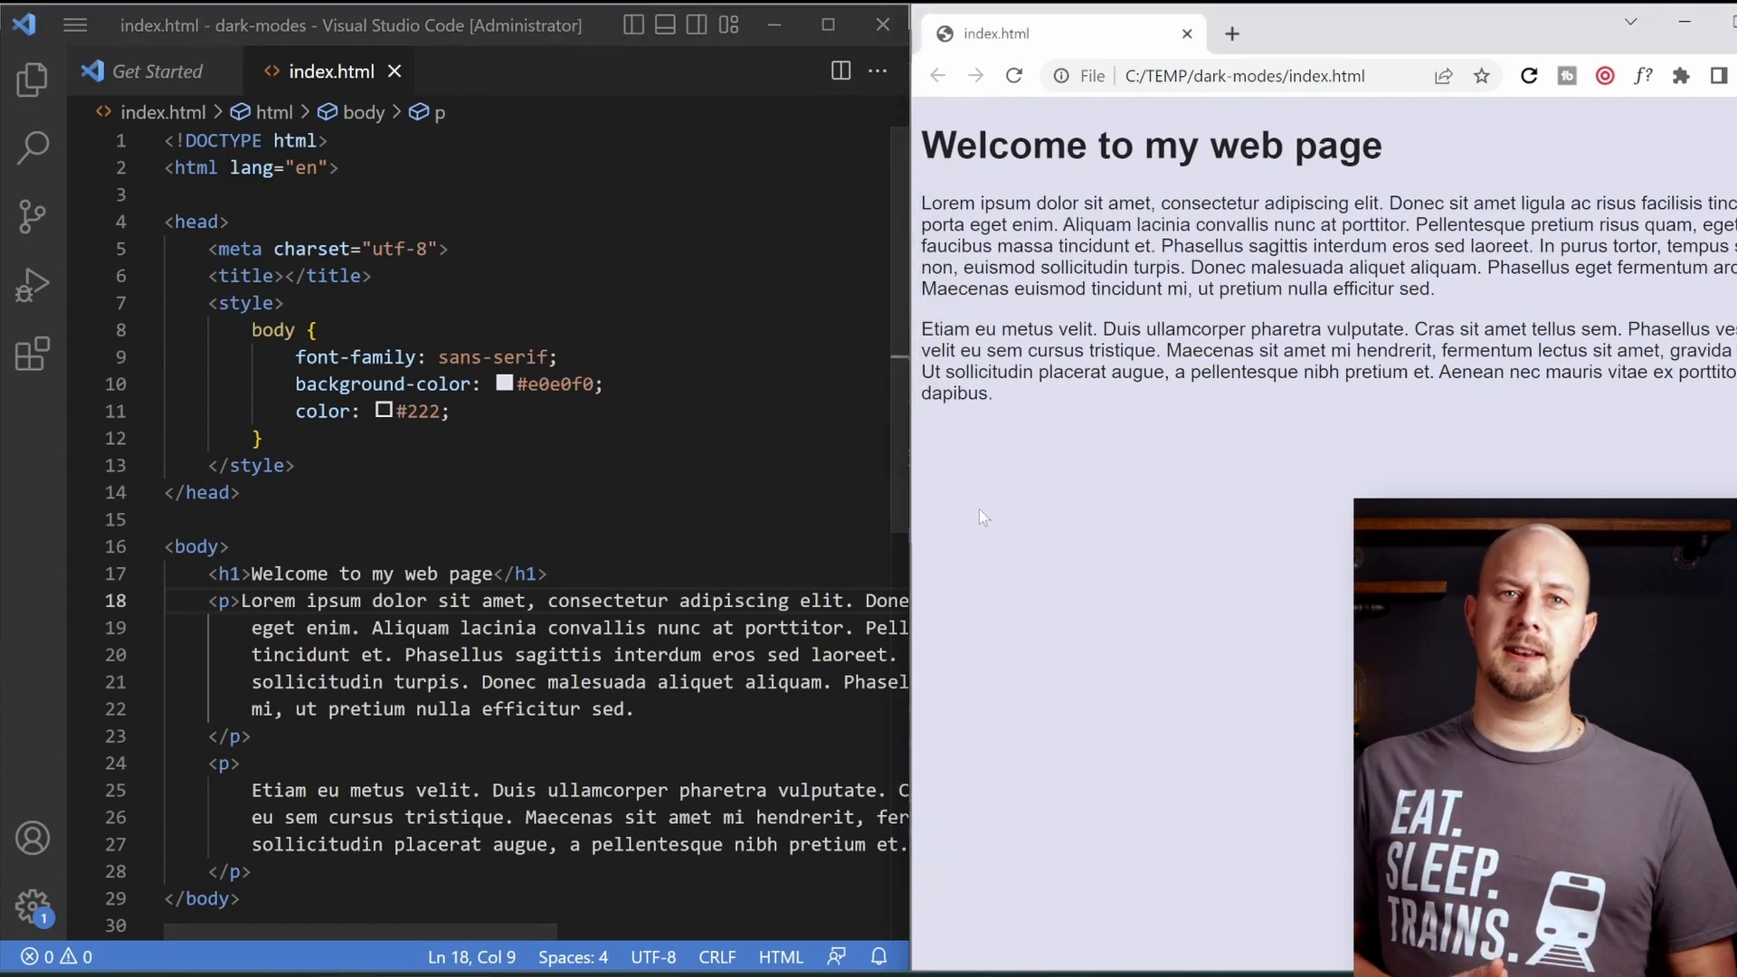
mouse_move(947, 536)
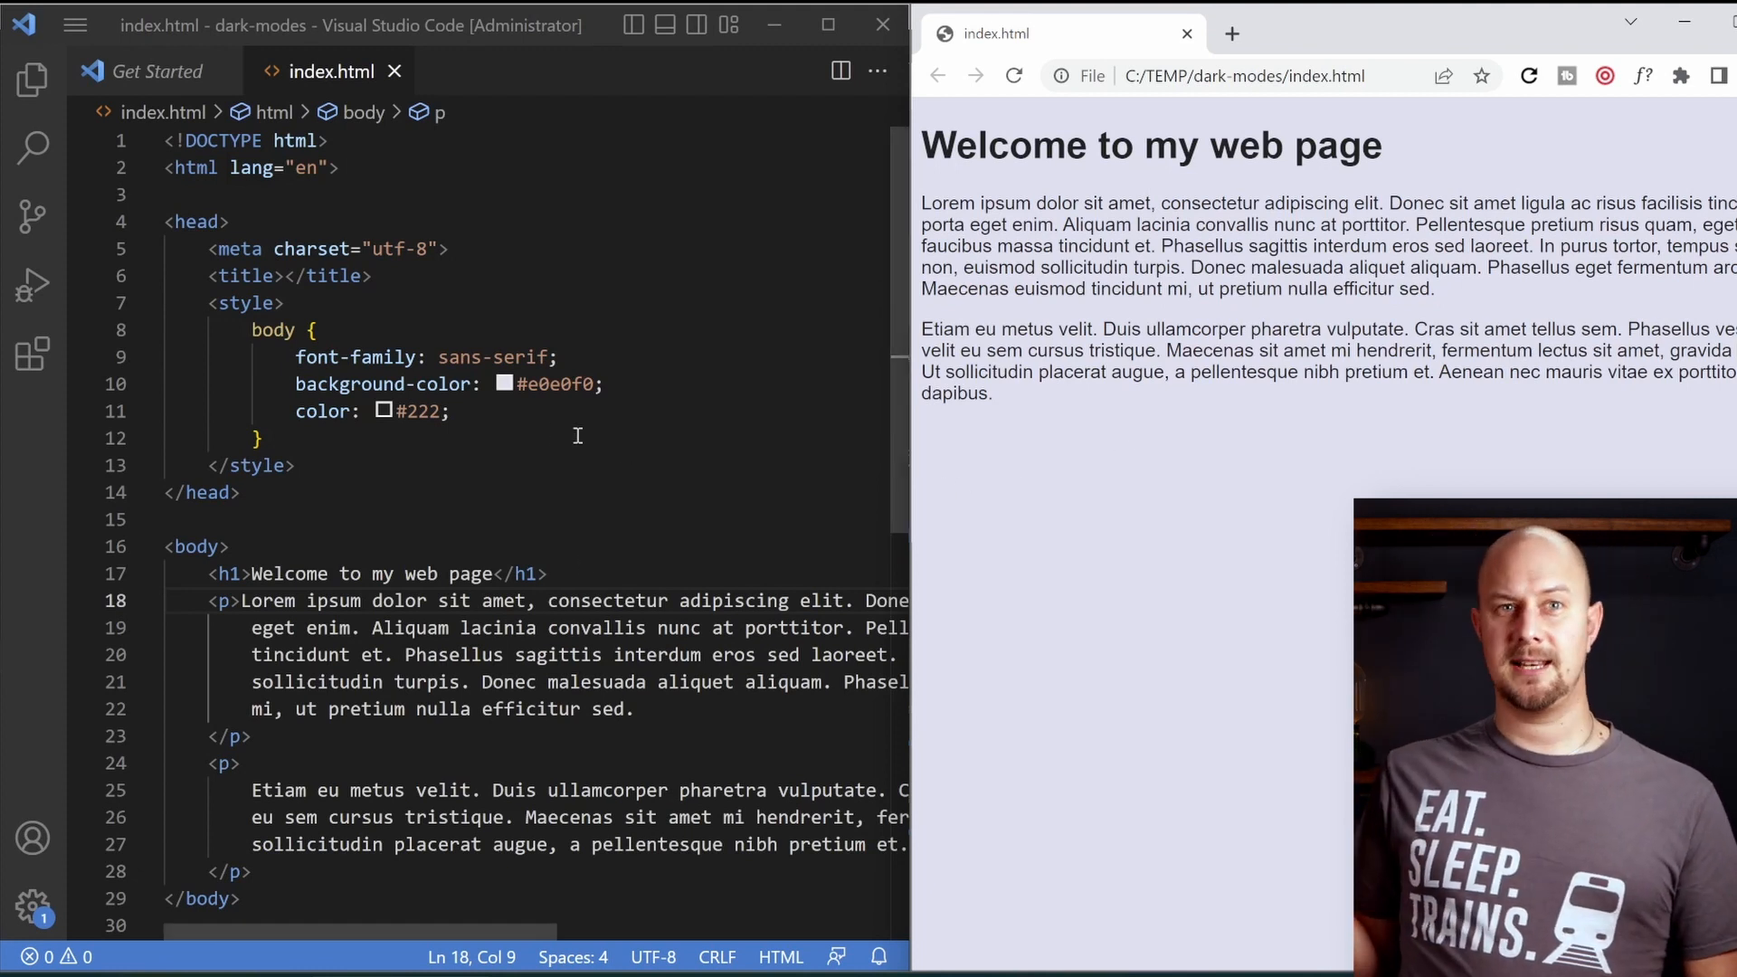
double_click(554, 383)
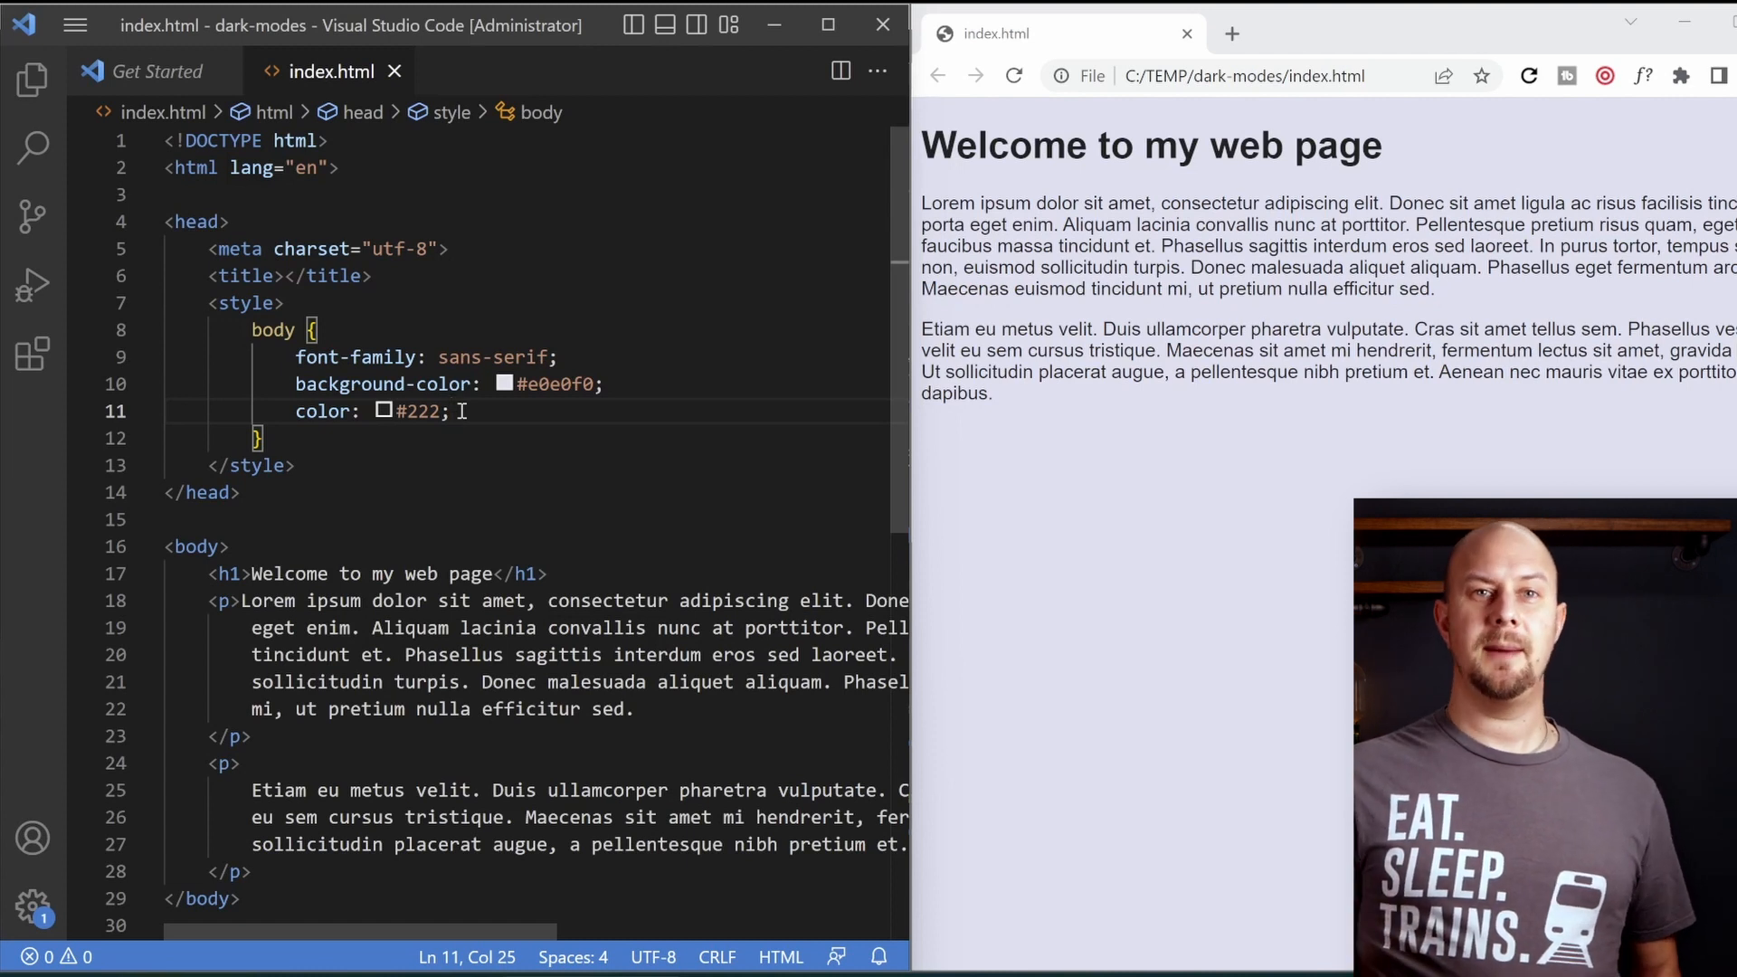
double_click(248, 302)
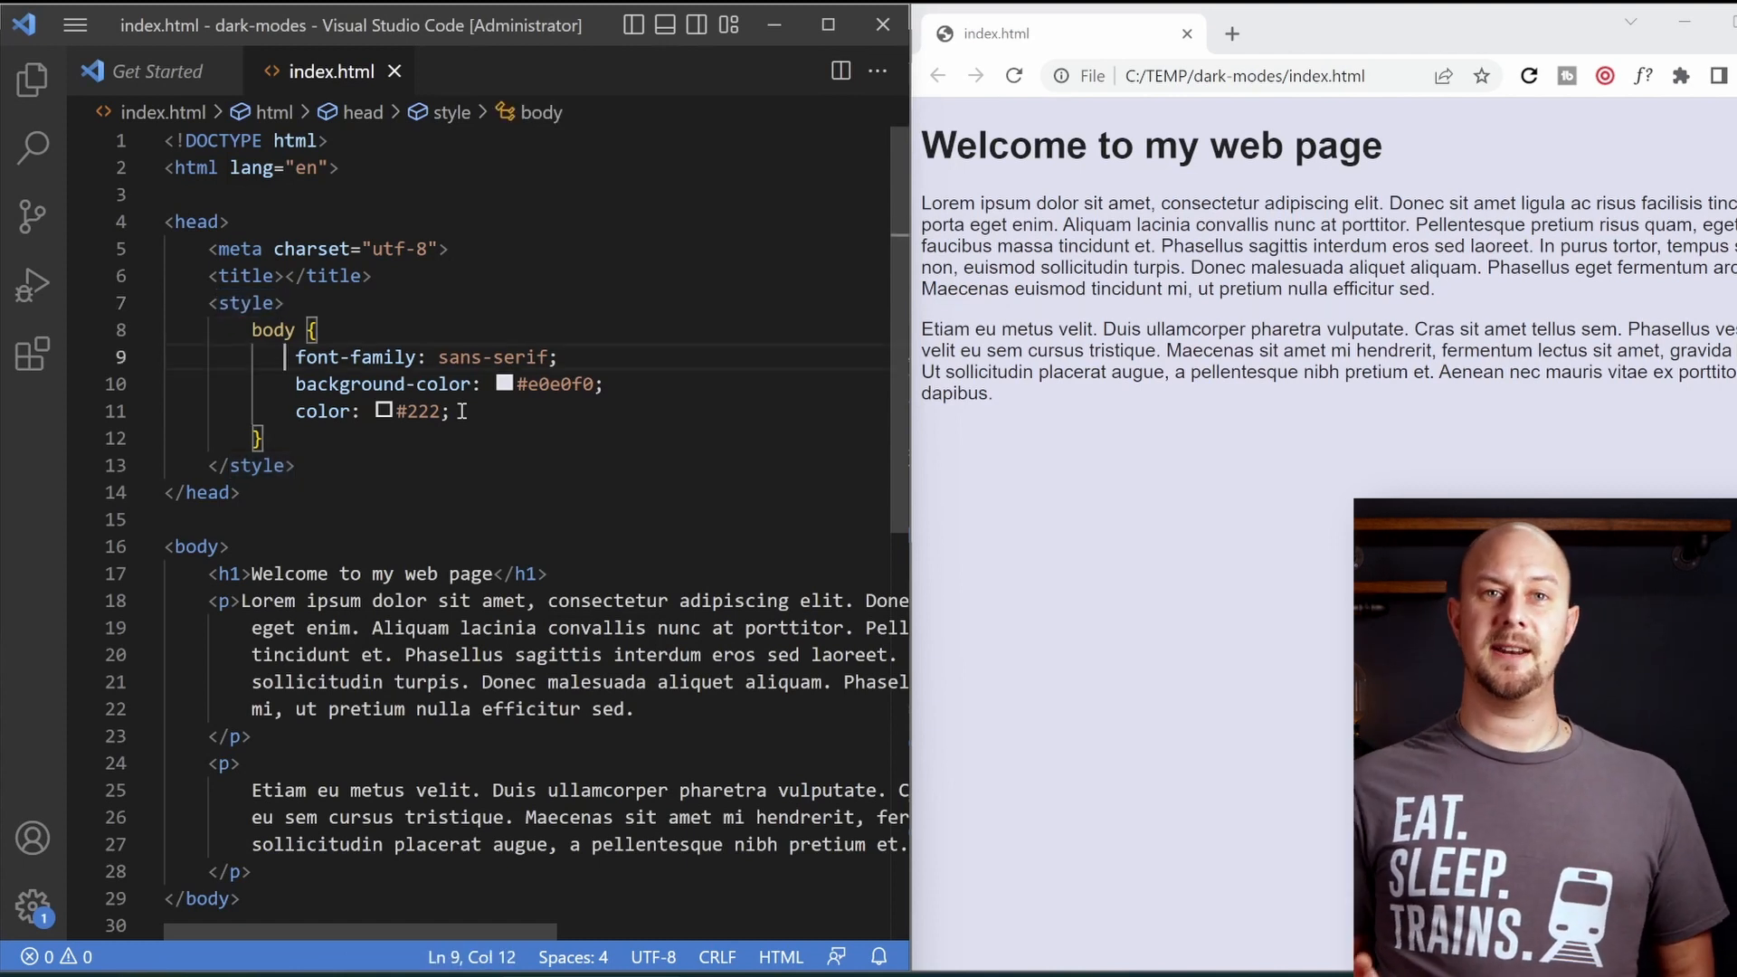
double_click(354, 357)
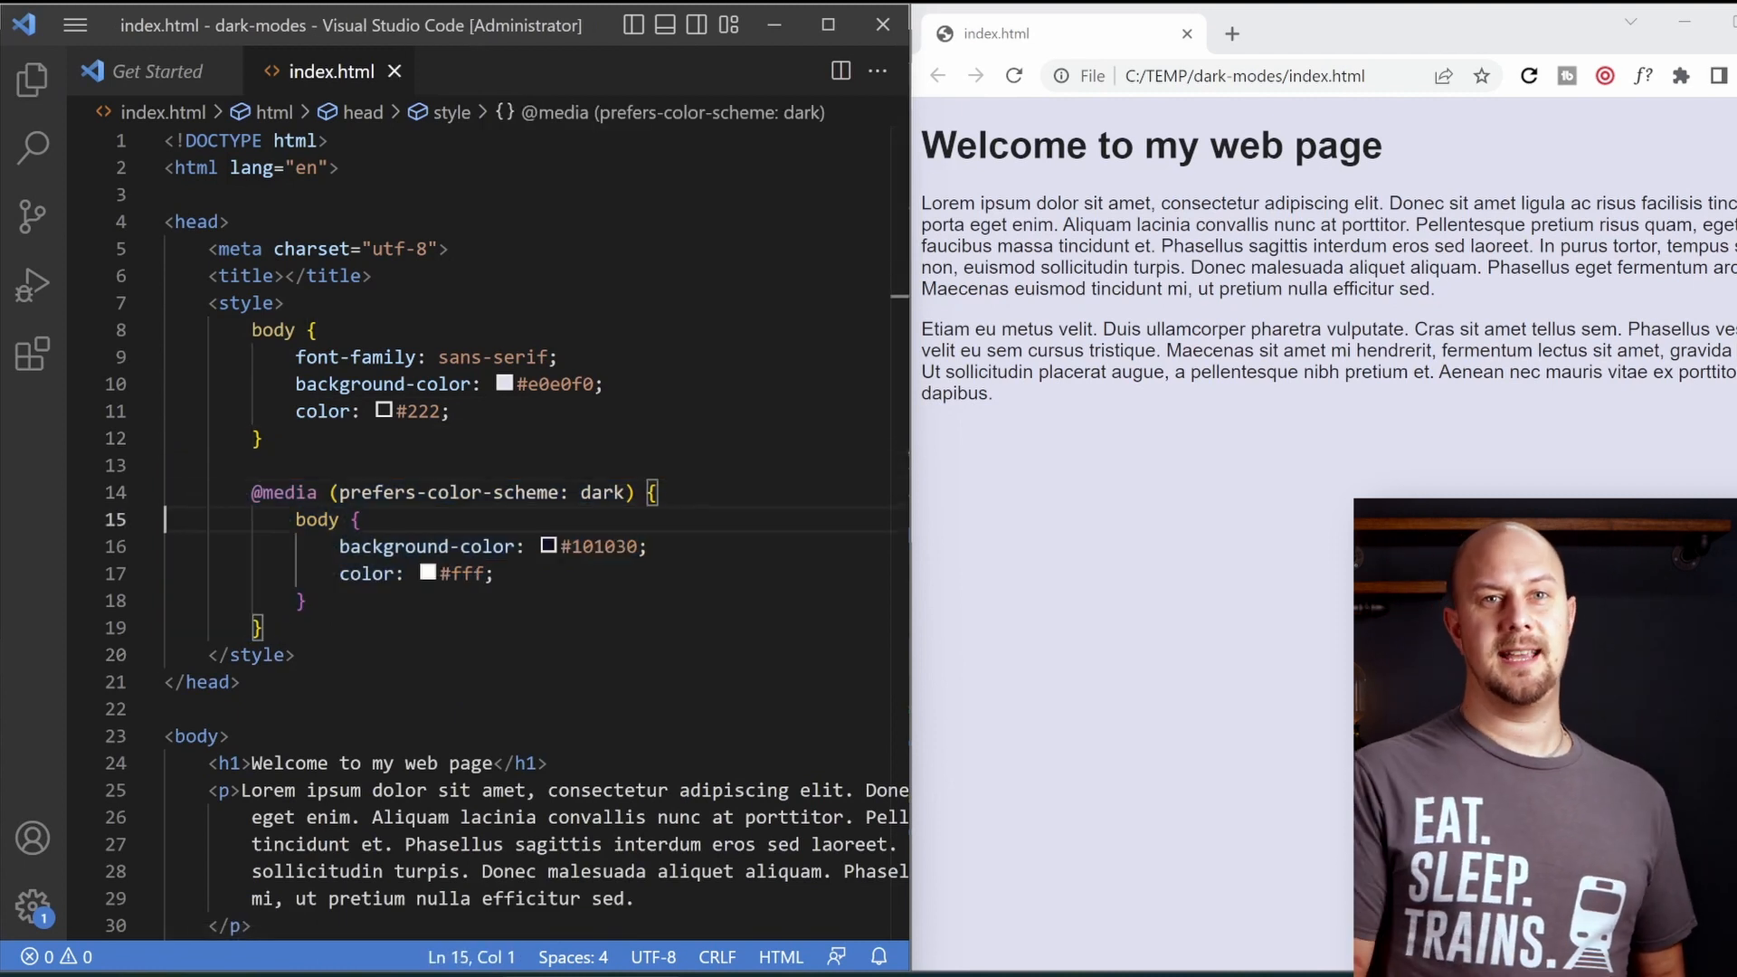
double_click(445, 492)
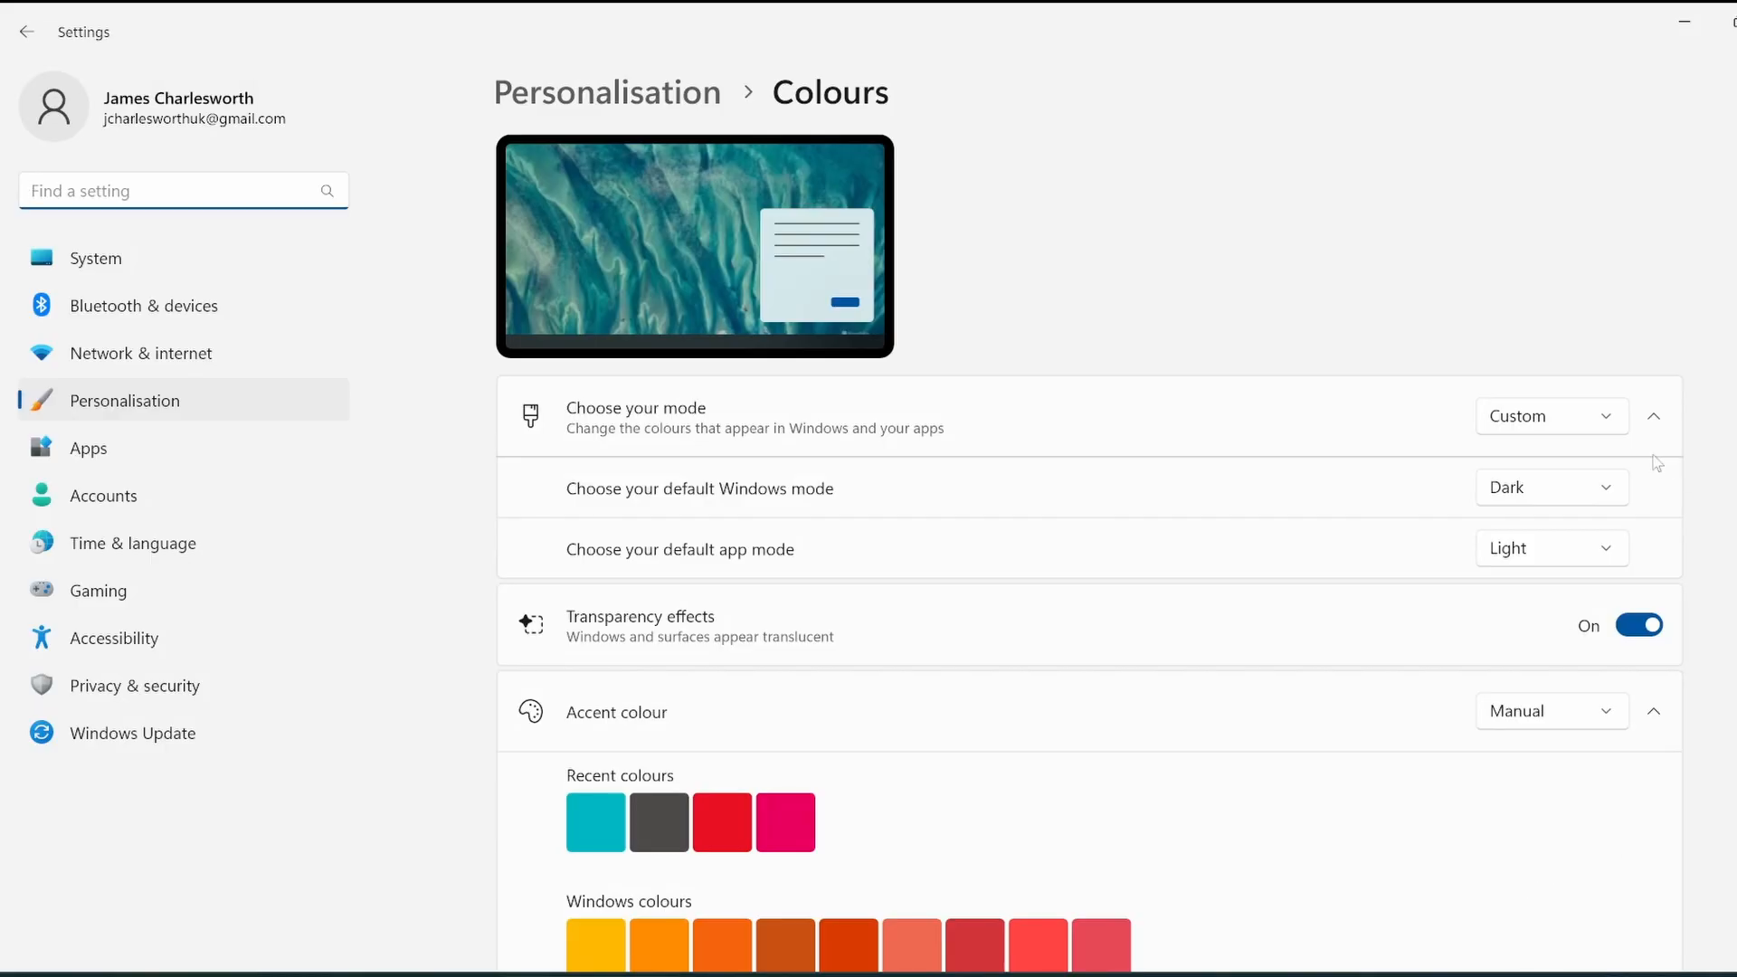
Set 'Choose your default app mode' to Dark on the Colours page
left_click(1551, 547)
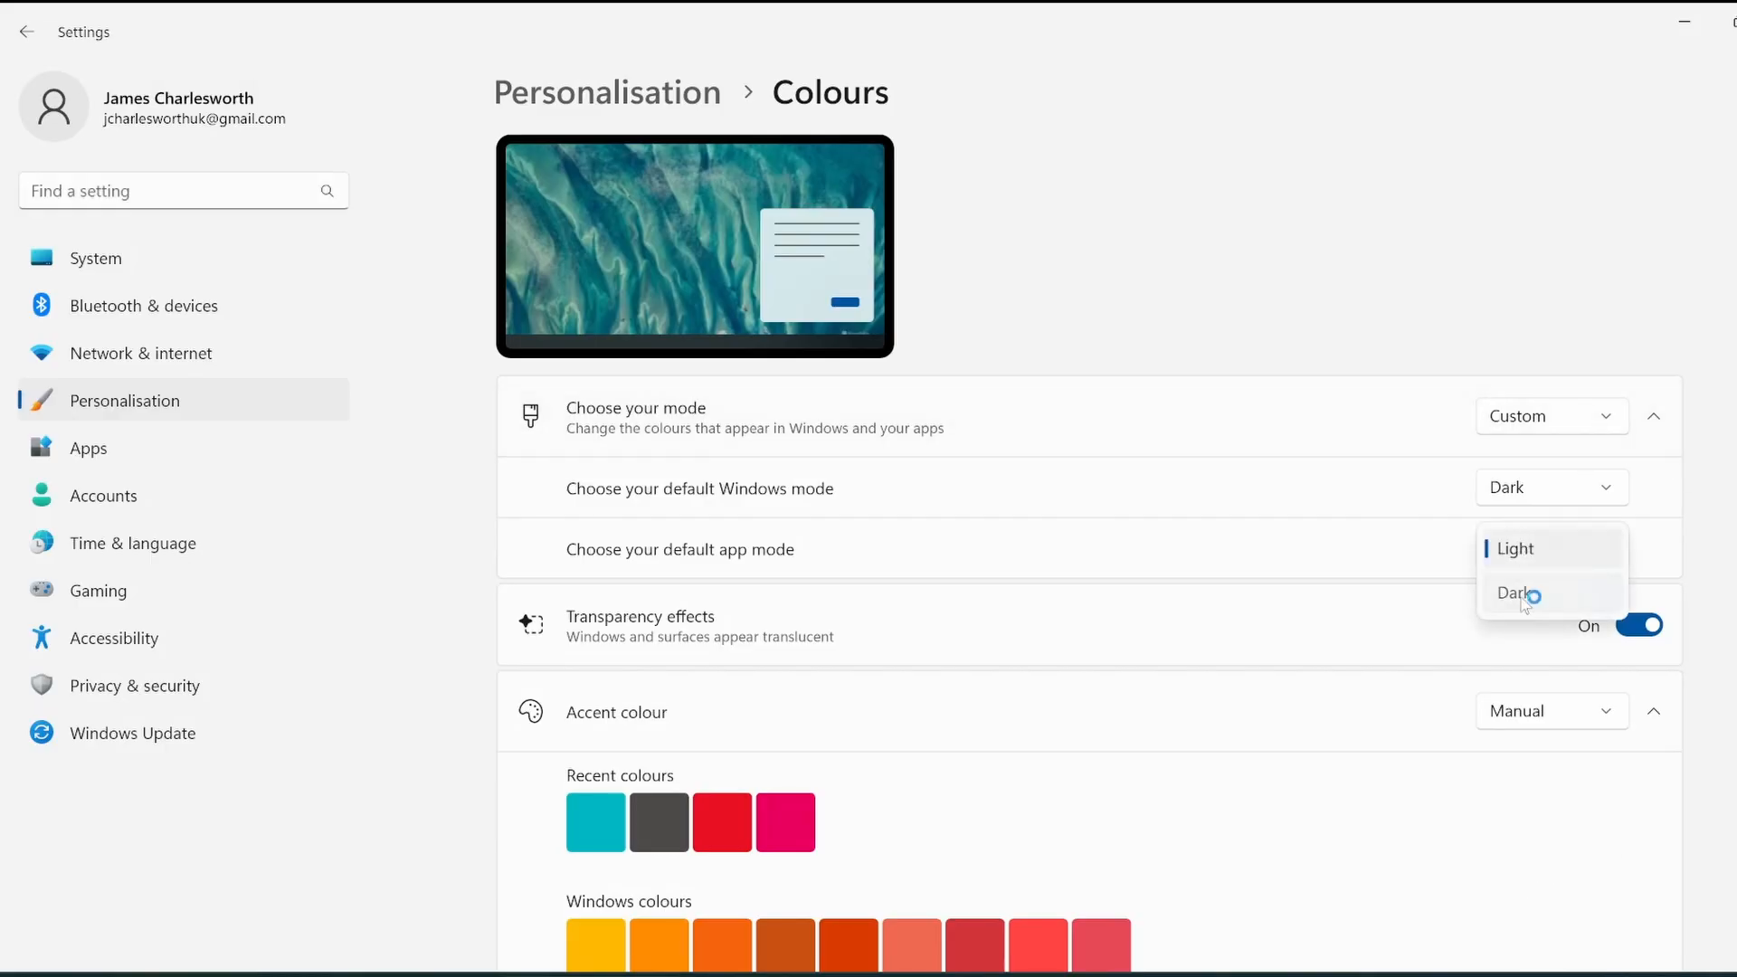
left_click(1516, 594)
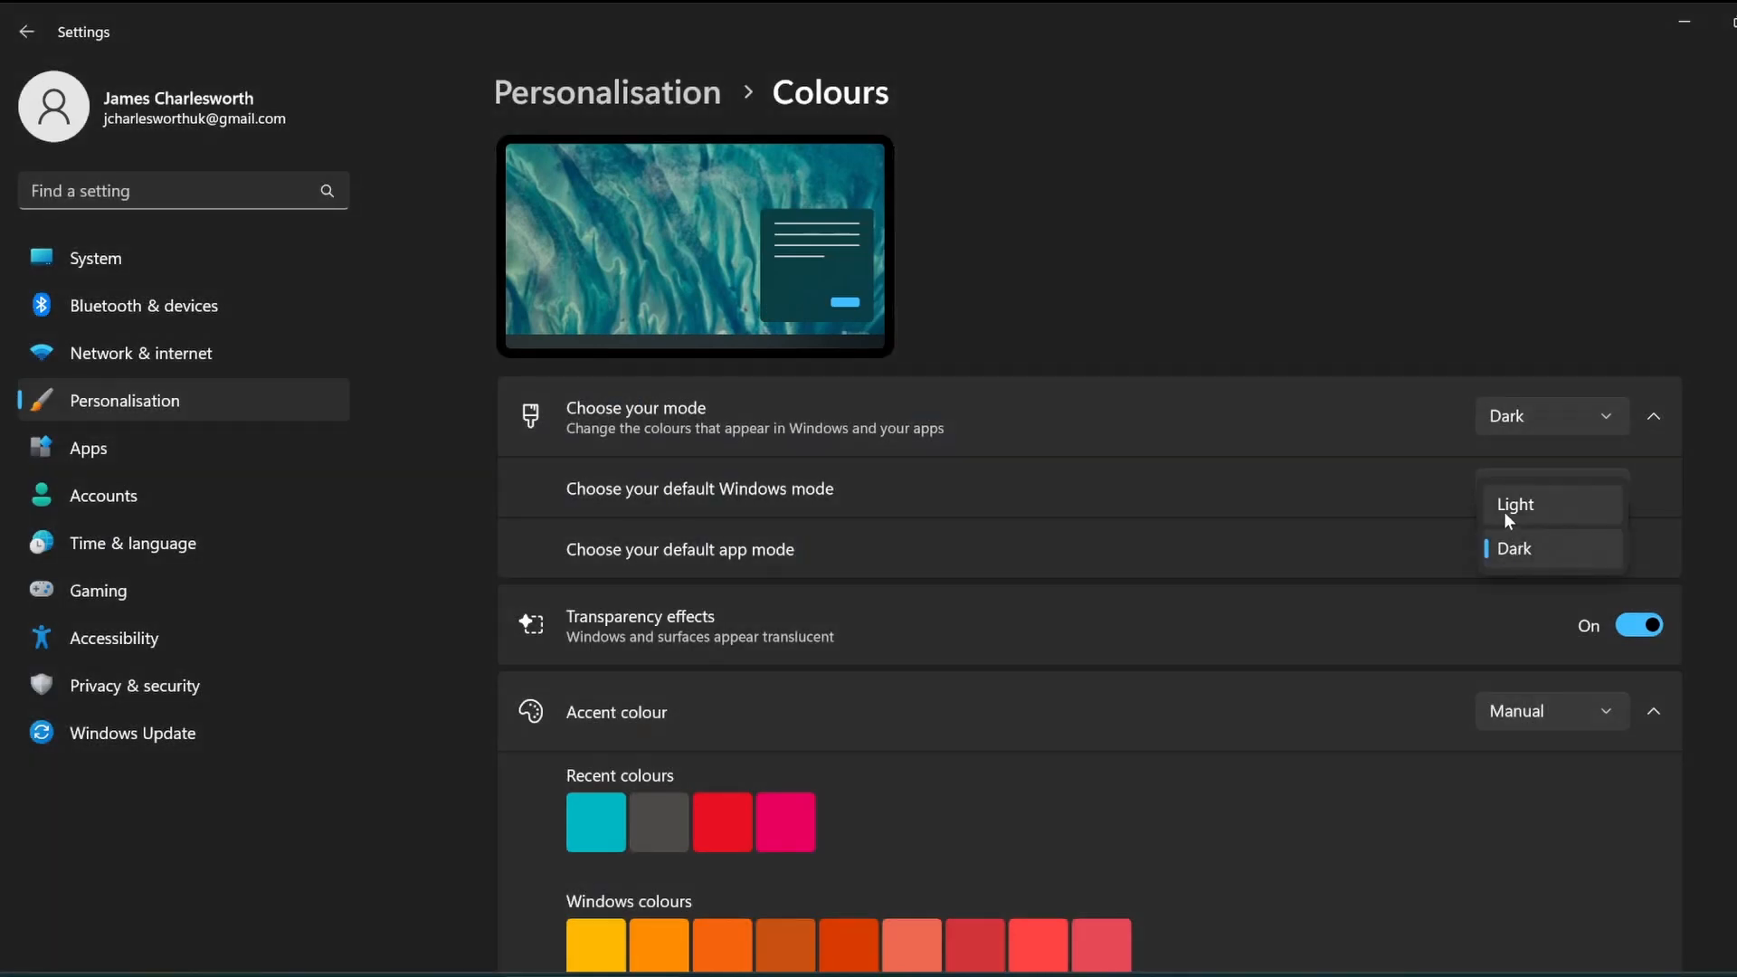
left_click(1515, 505)
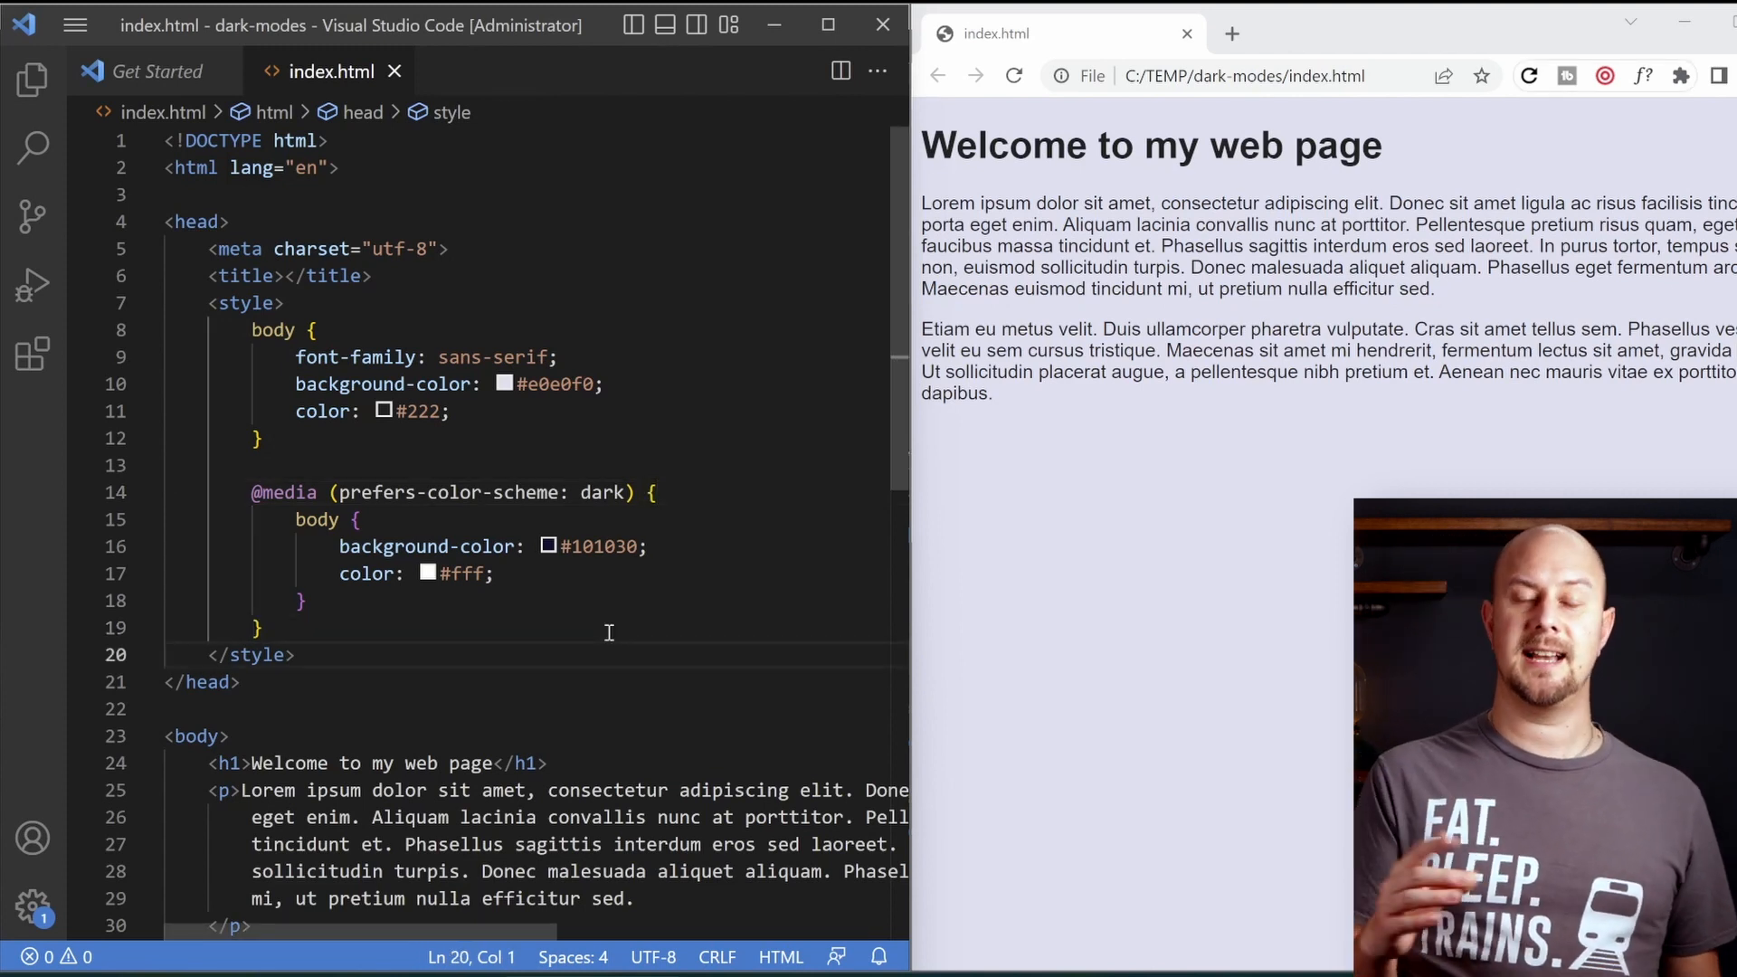
left_click_drag(252, 492, 261, 628)
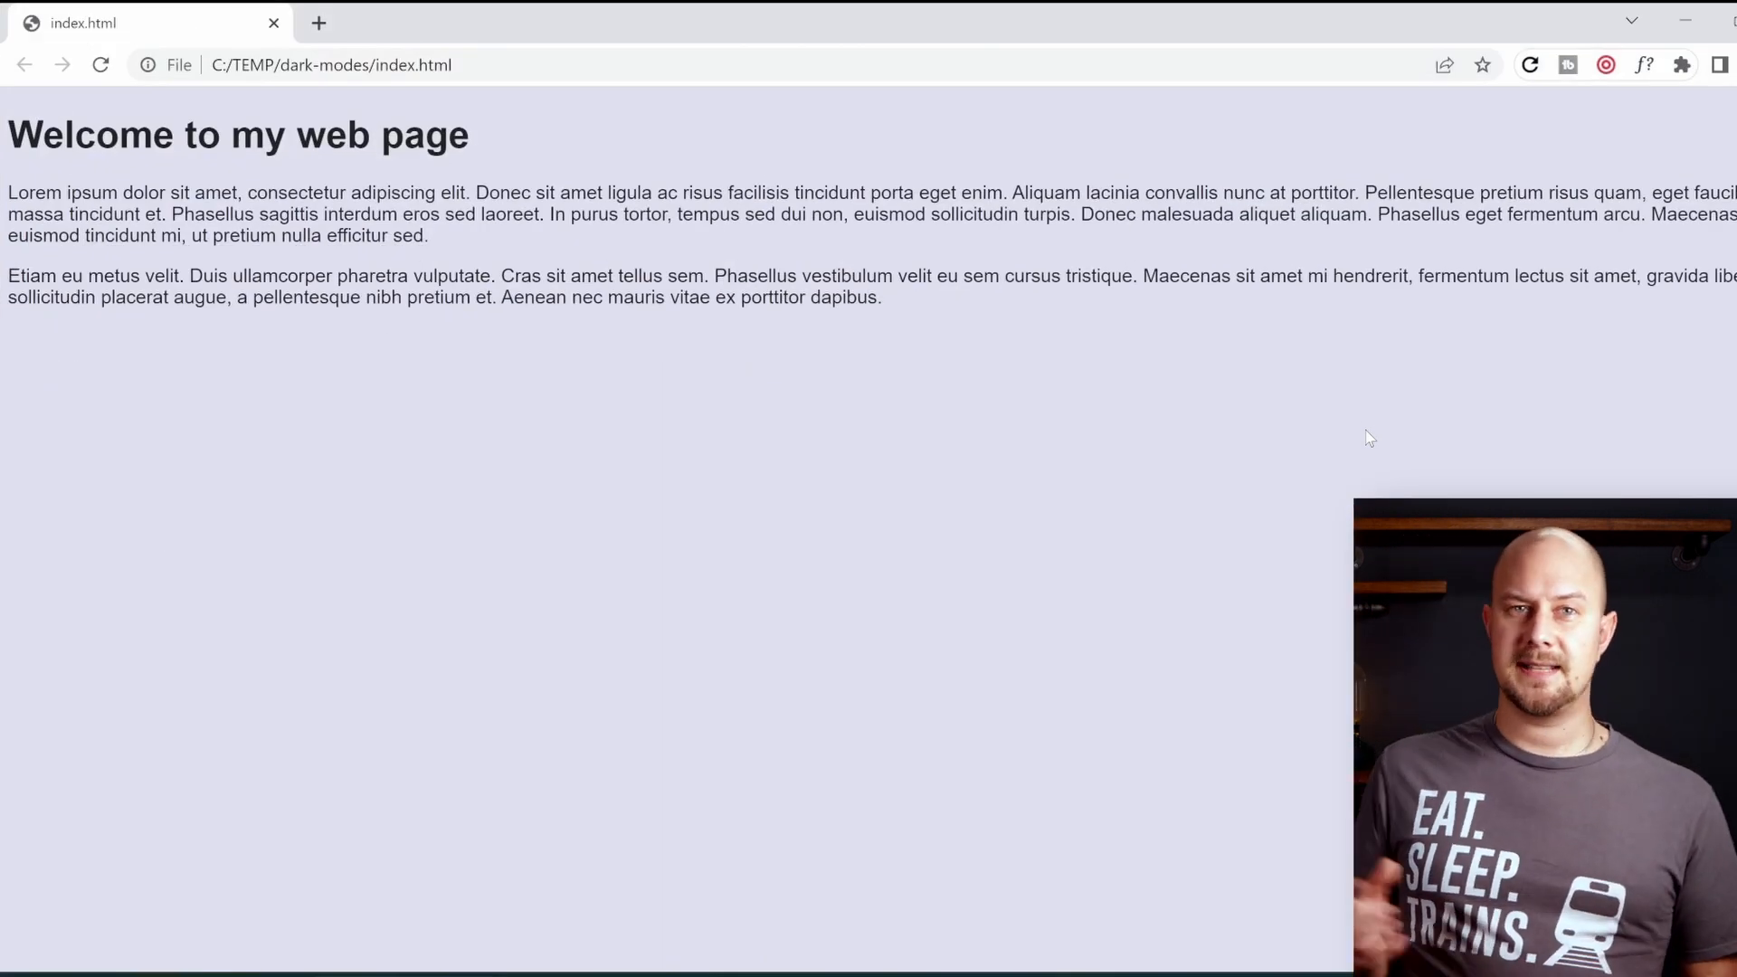
Bring up Chrome DevTools (F12) and show the Rendering panel from More tools
key("F12")
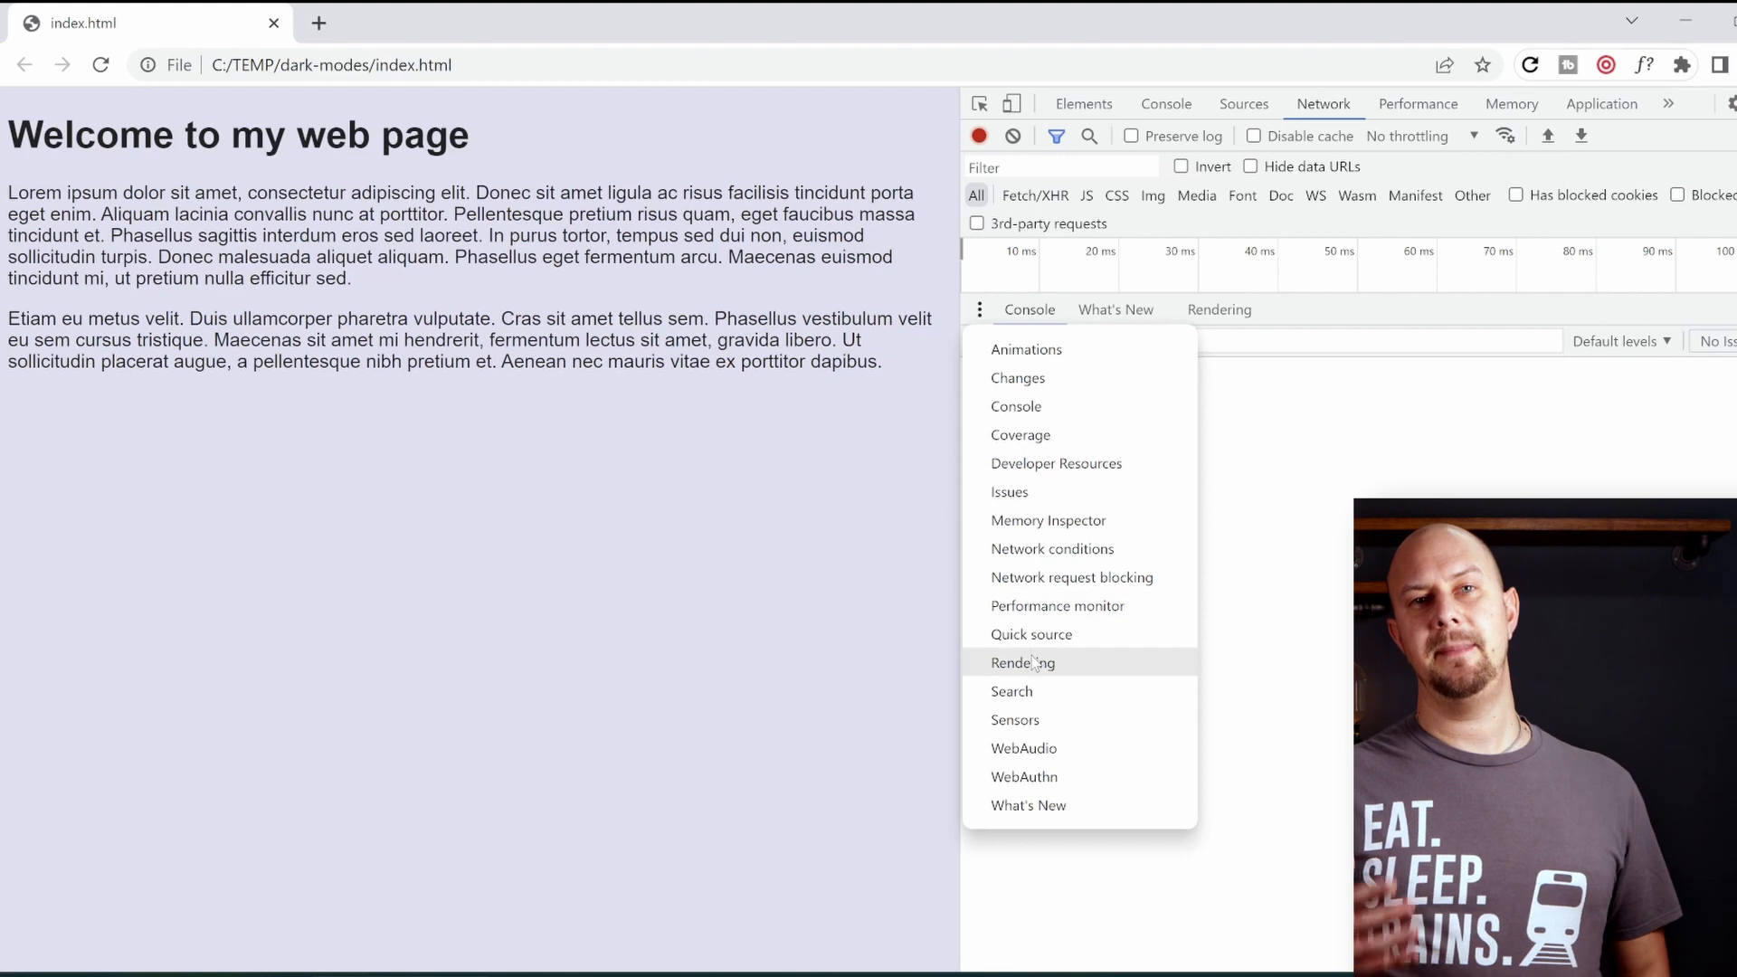
left_click(1022, 663)
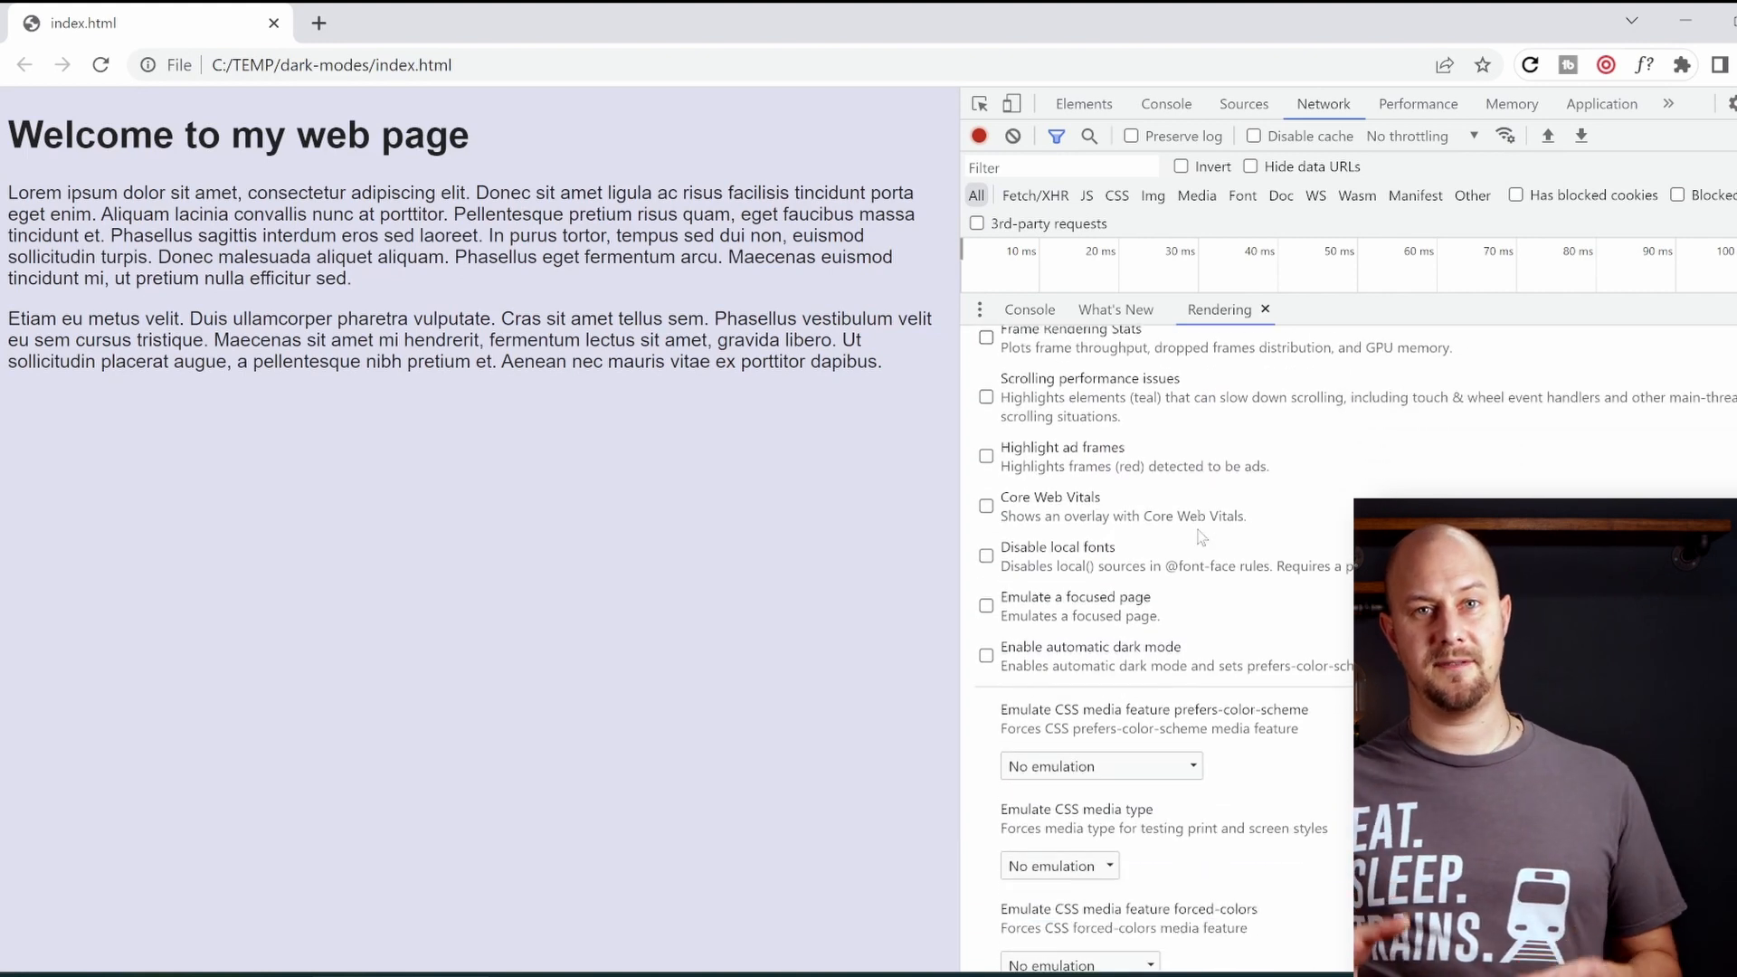
scroll("down", 3)
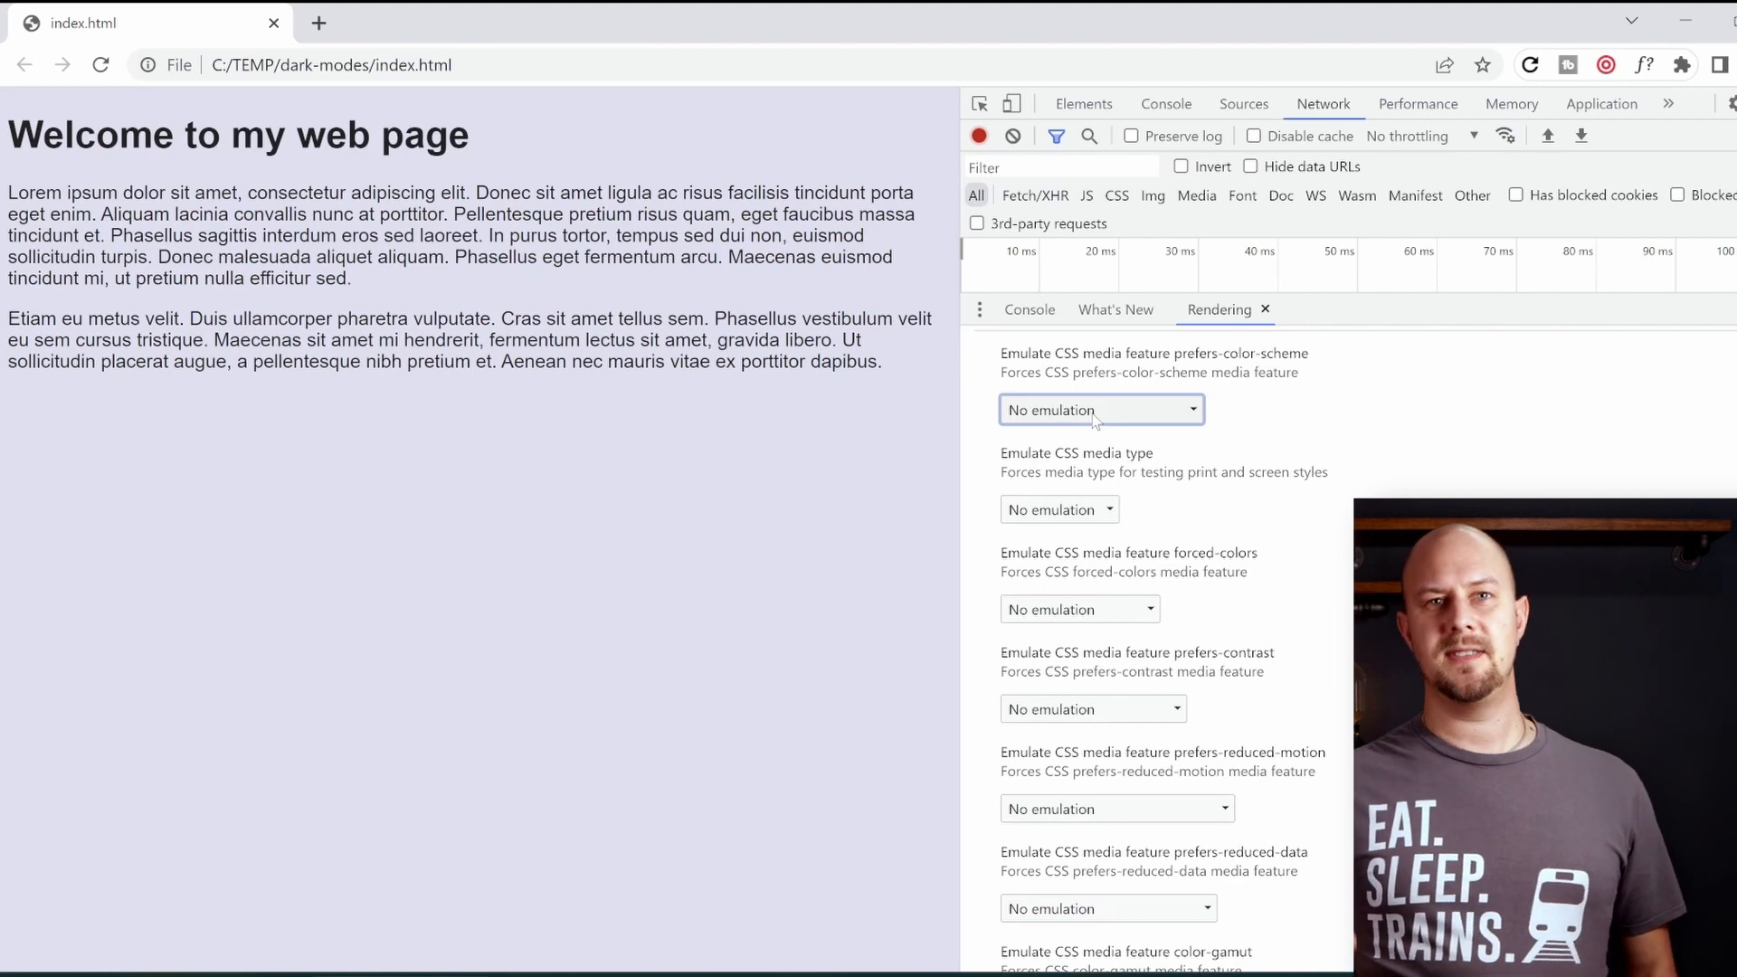
Emulate prefers-color-scheme dark, try light, then settle on dark so the page renders navy with white text
left_click(1099, 411)
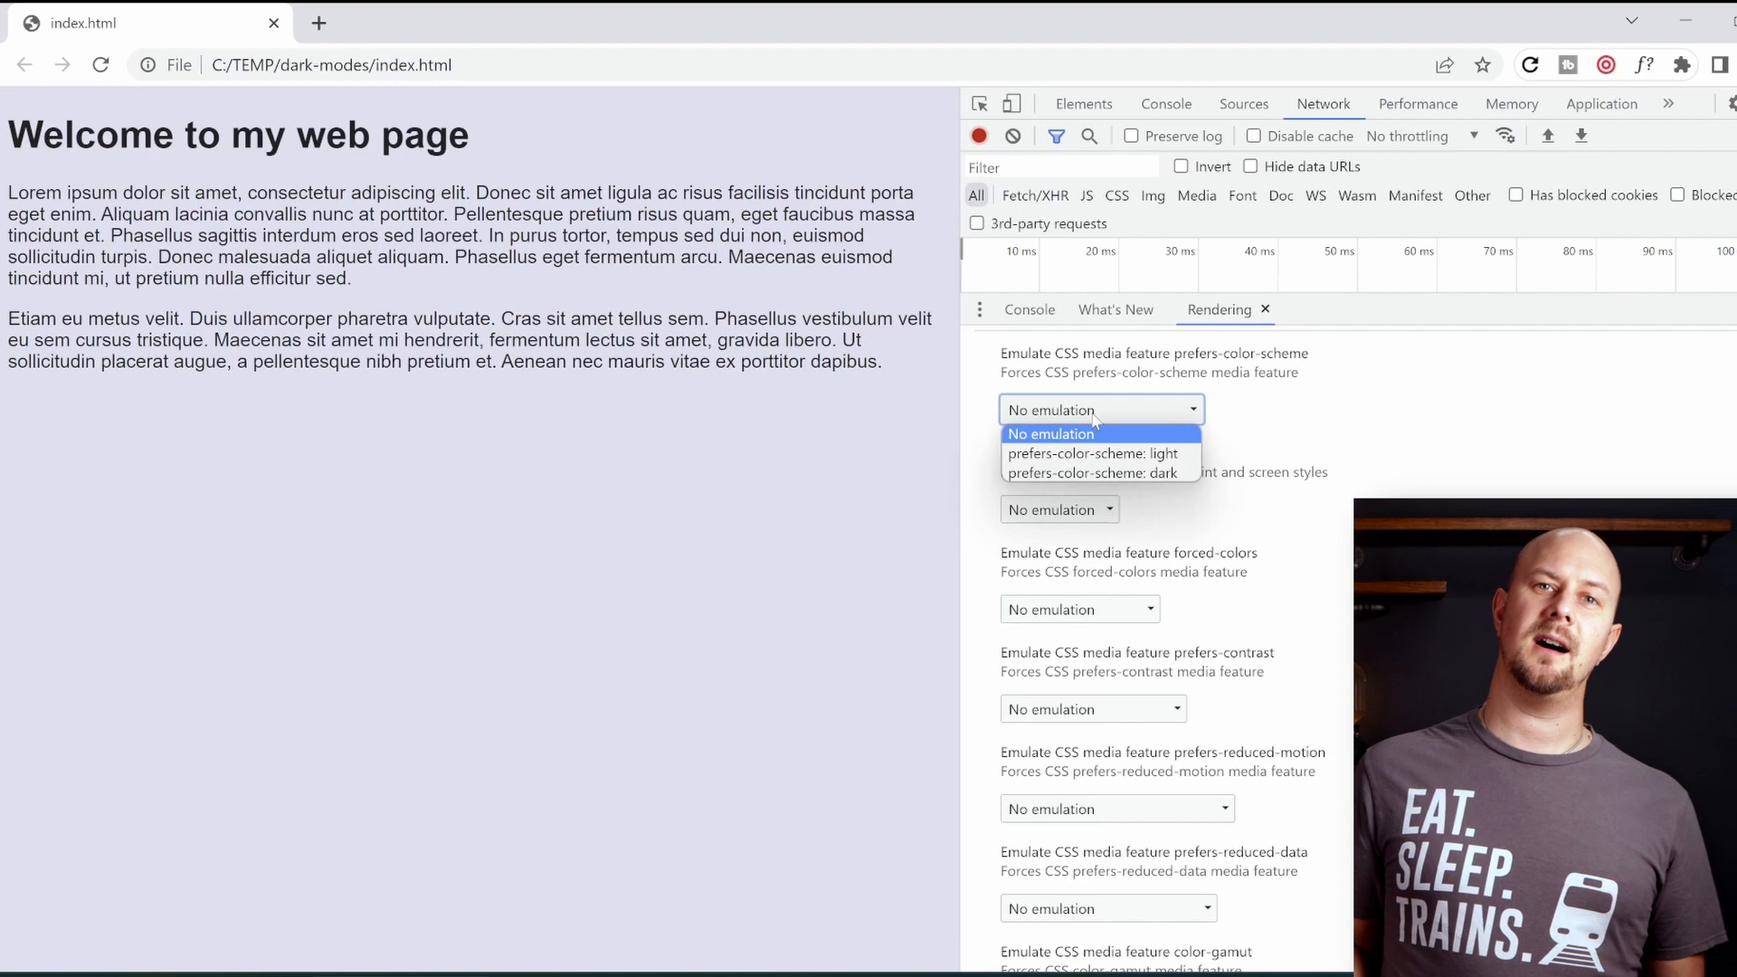
left_click(1050, 432)
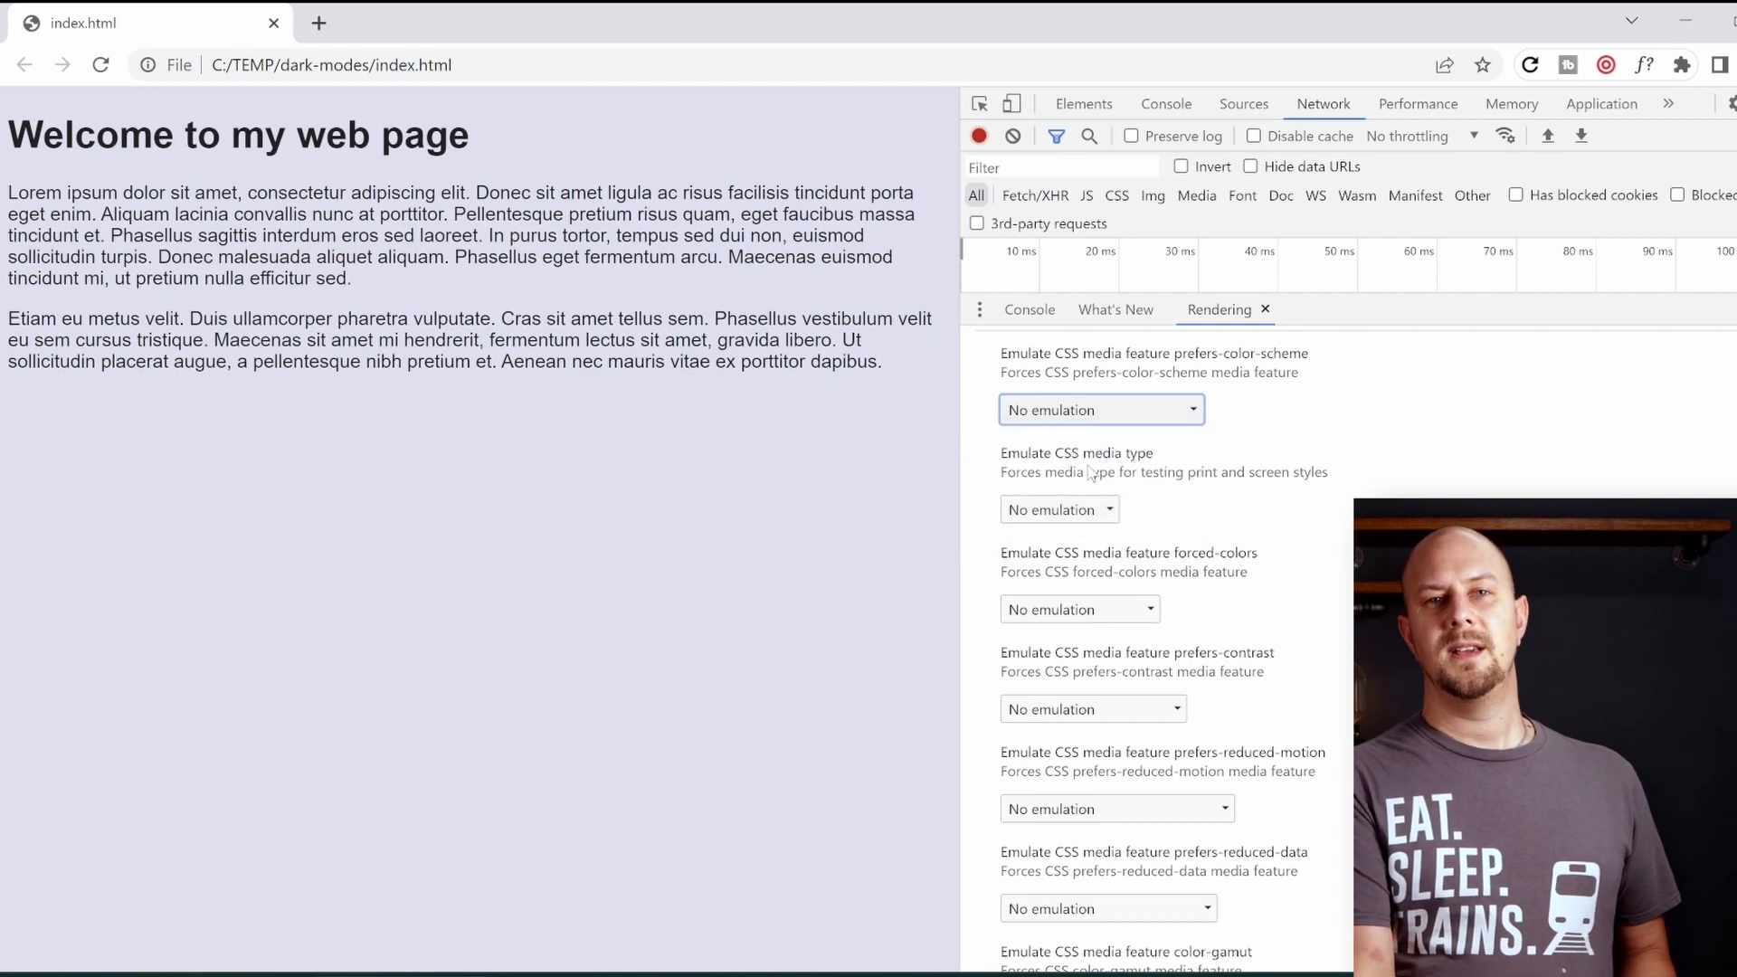
left_click(1100, 409)
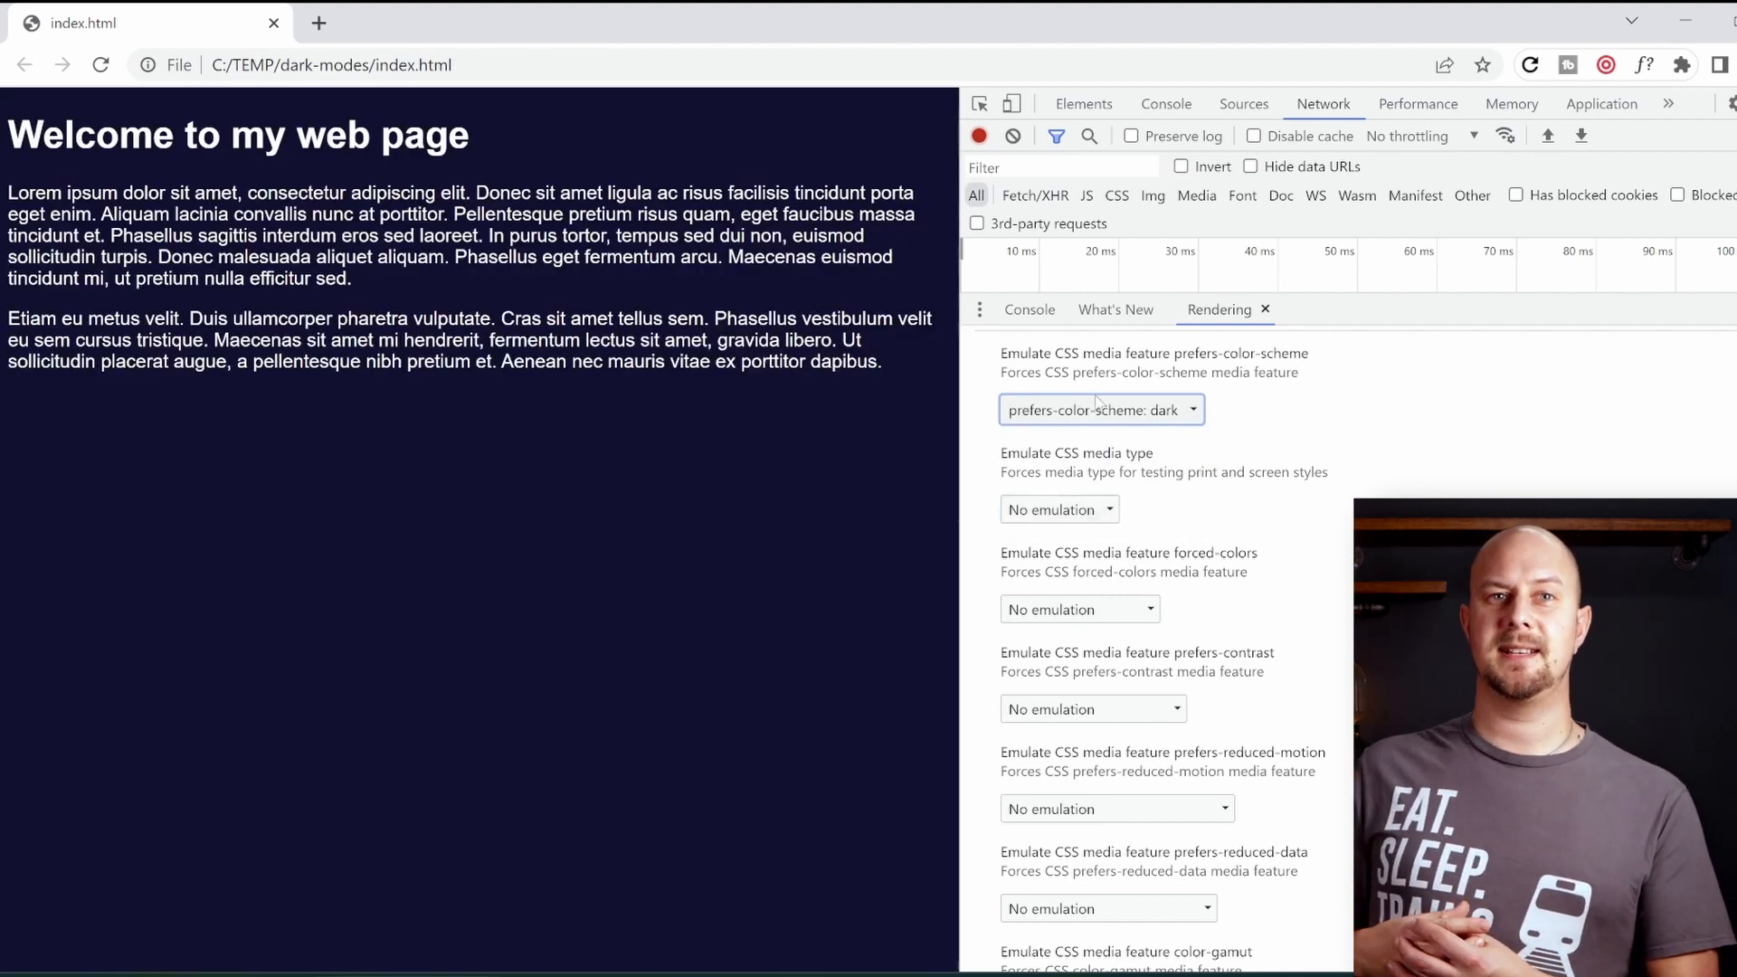
left_click(1100, 409)
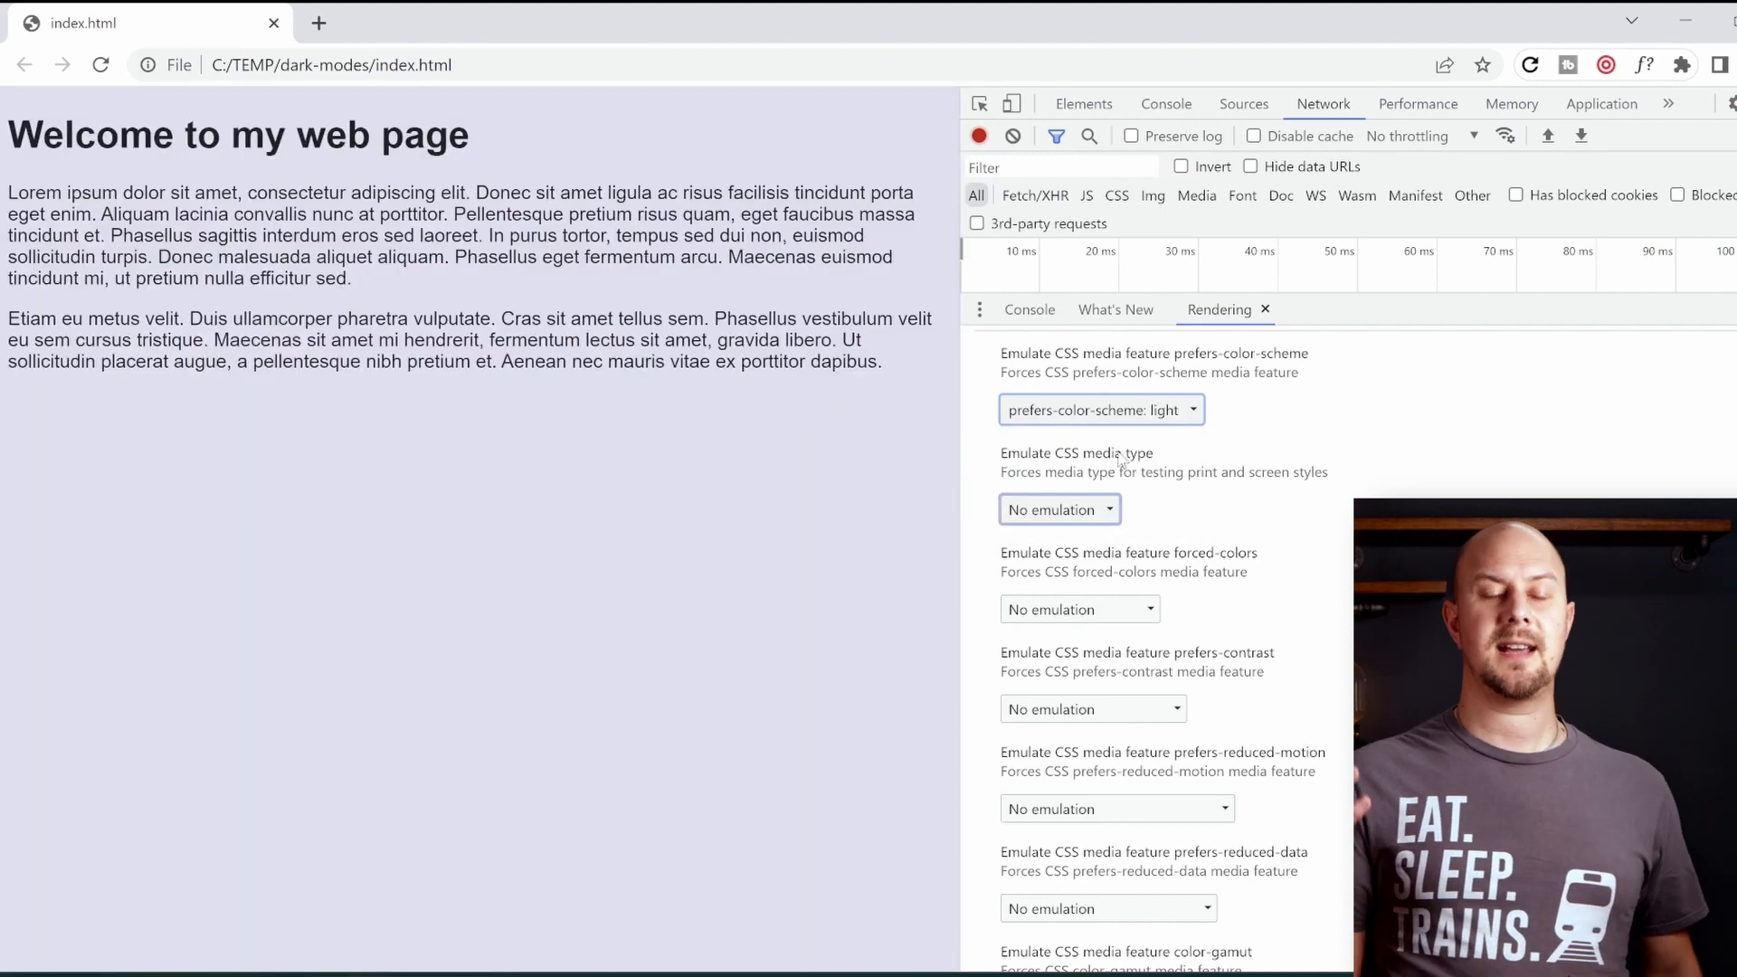
left_click(1099, 409)
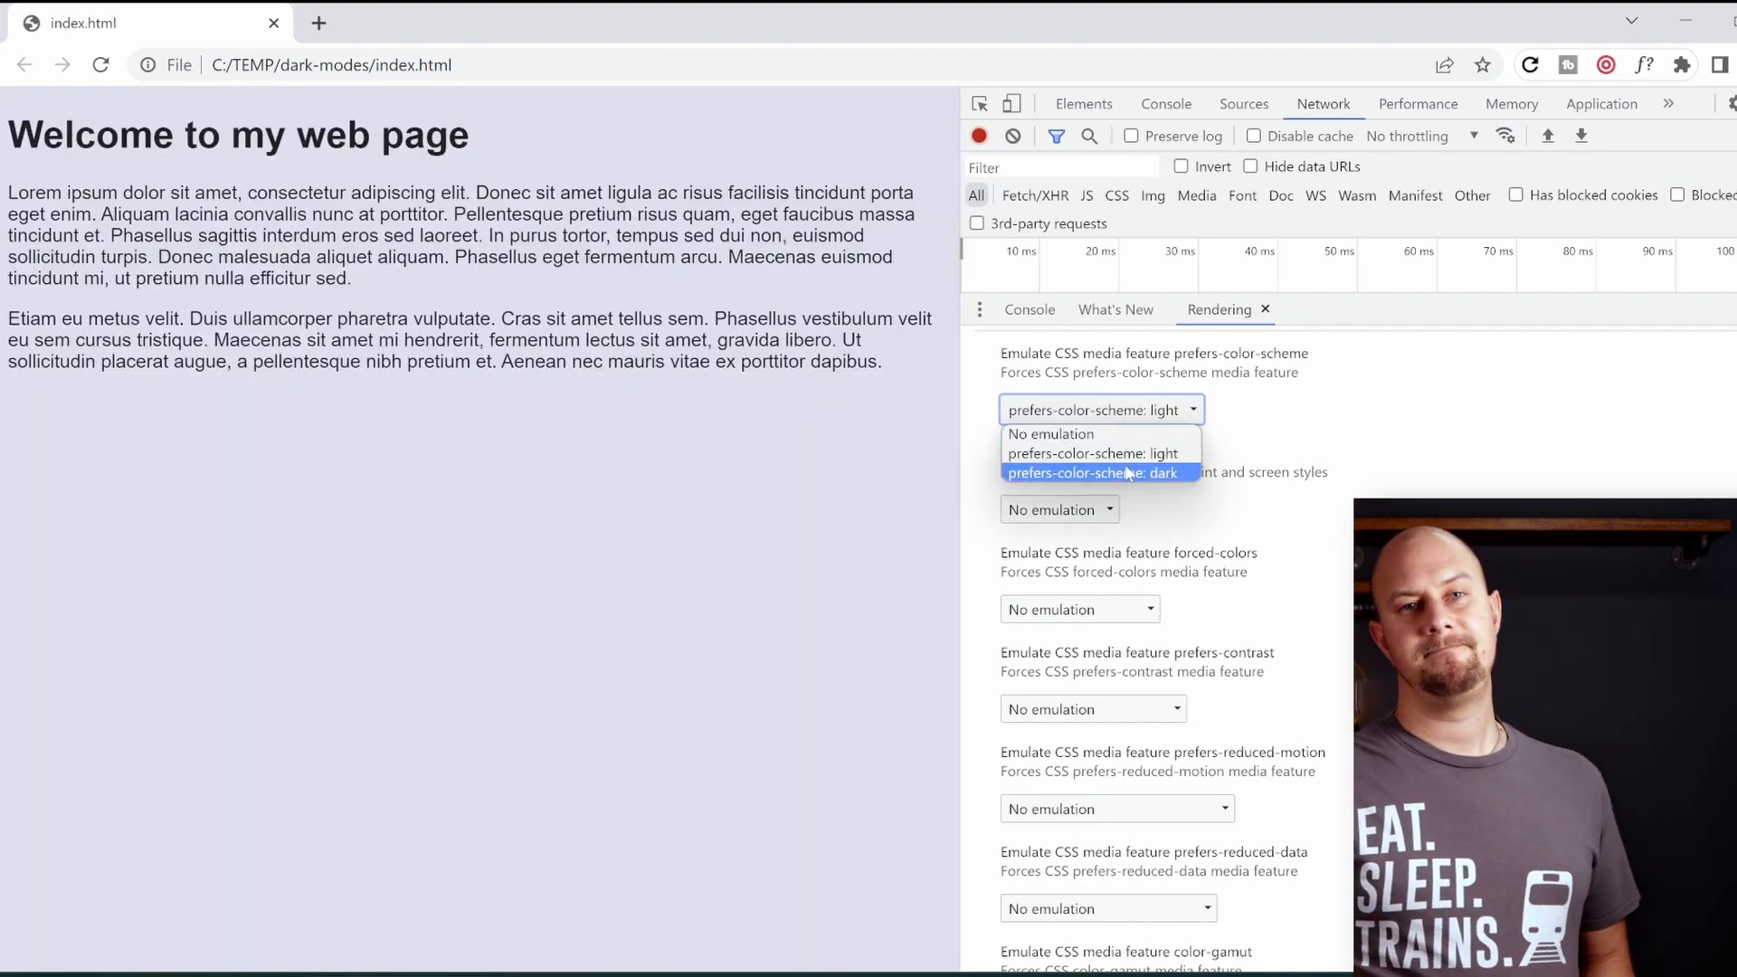
left_click(1093, 472)
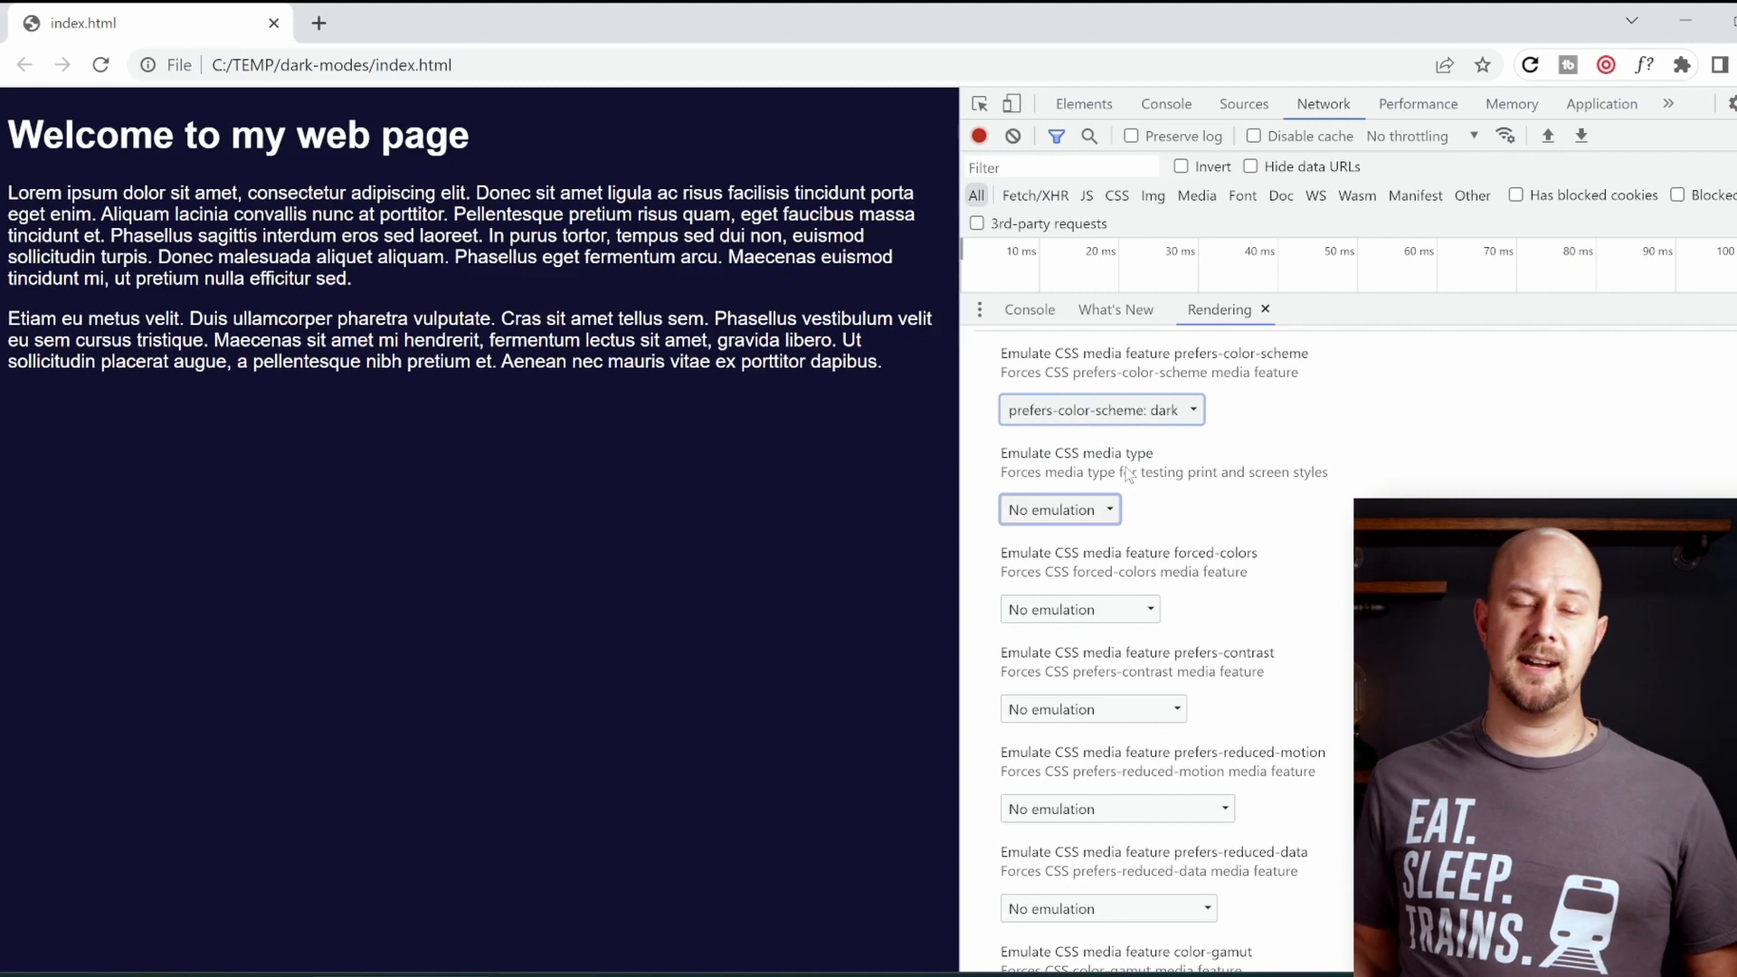